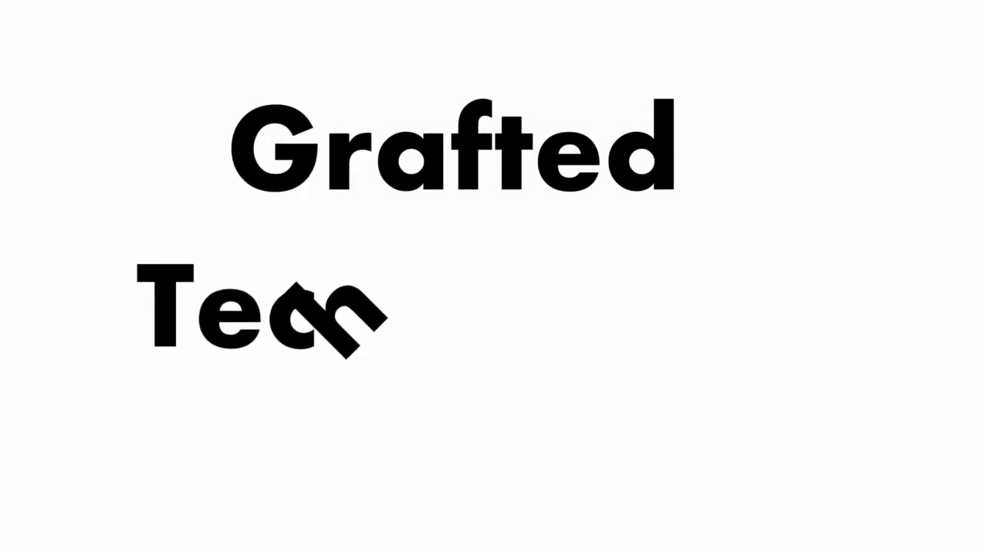
Type =rand(10) on the first line of a blank document
{"action": "type", "text": "hnolo"}
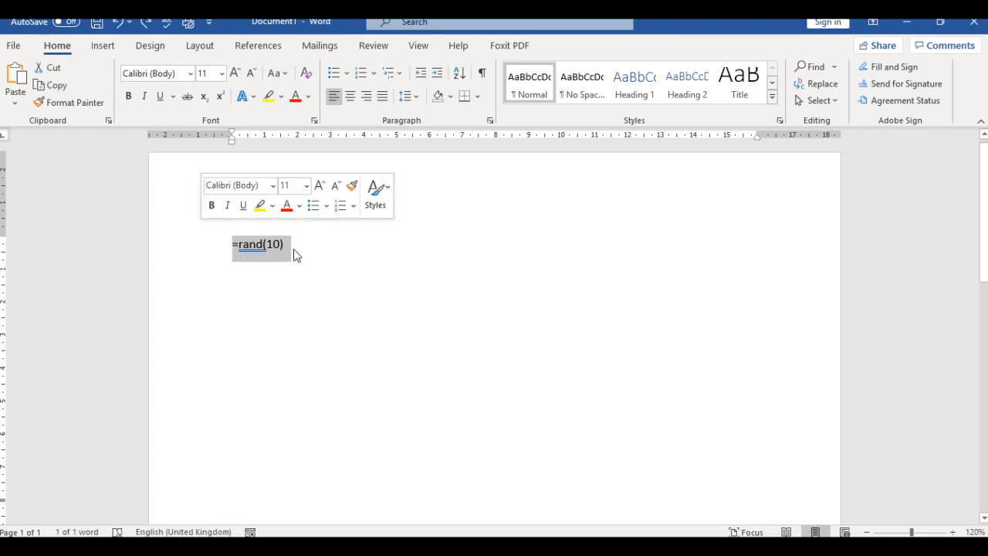
Expand =rand(10) into 478 words of filler paragraphs and scroll through them
{"action": "left_click", "coordinate": [285, 244]}
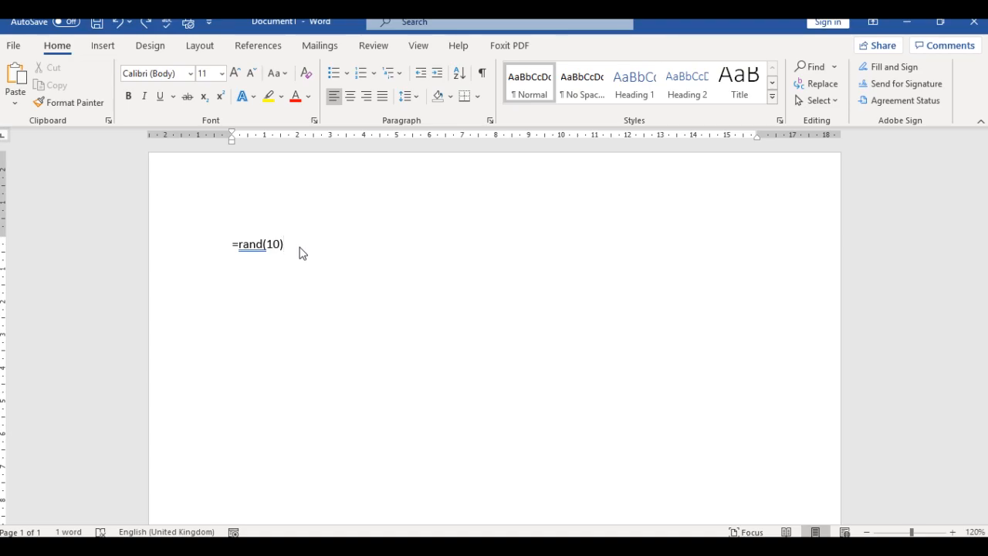
{"action": "key", "text": "enter"}
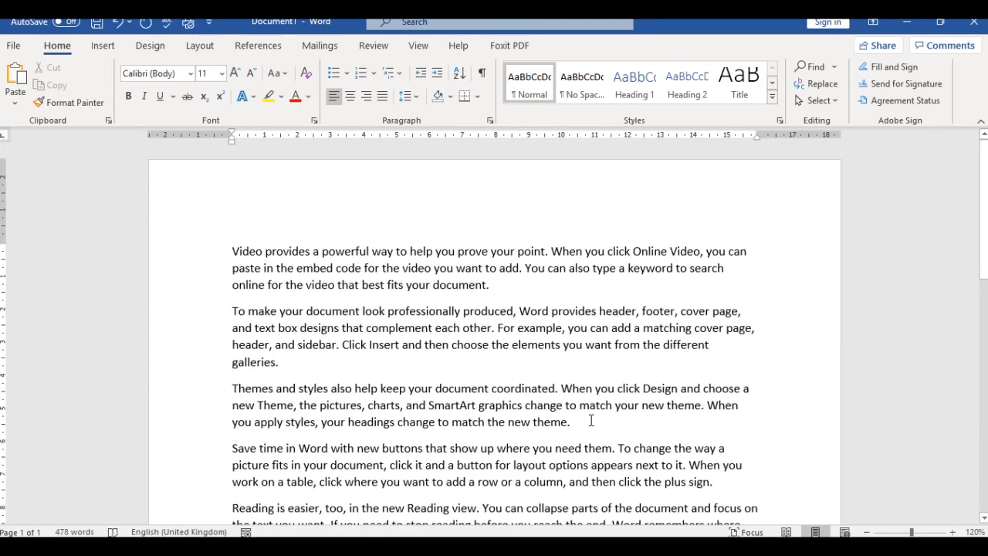
{"action": "scroll", "scroll_direction": "down", "scroll_amount": 3}
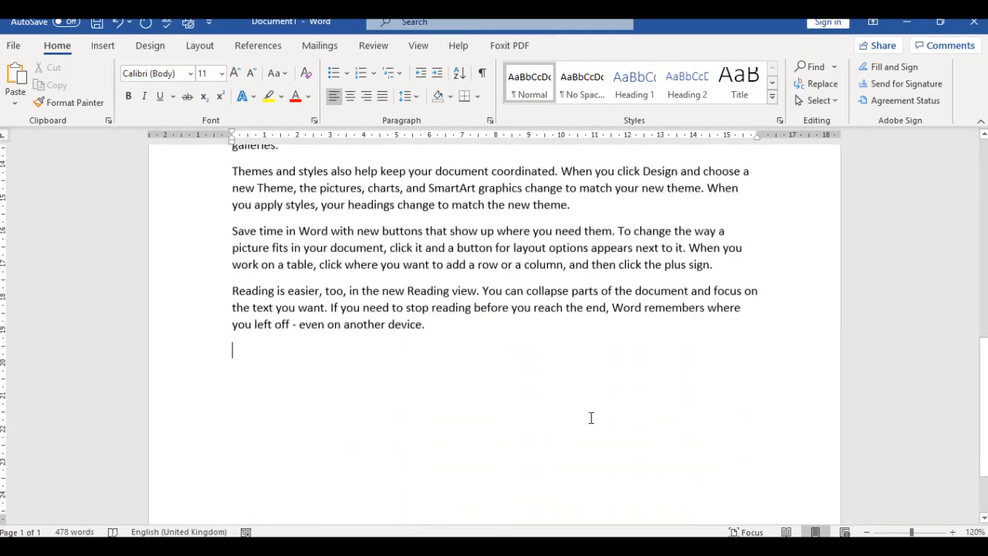
{"action": "scroll", "scroll_direction": "down", "scroll_amount": 3}
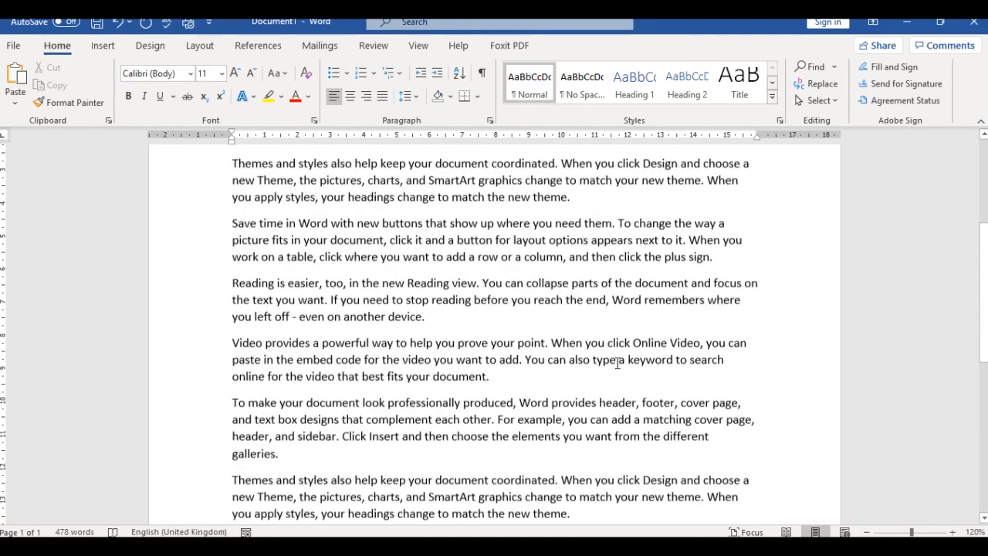
{"action": "scroll", "scroll_direction": "down", "scroll_amount": 3}
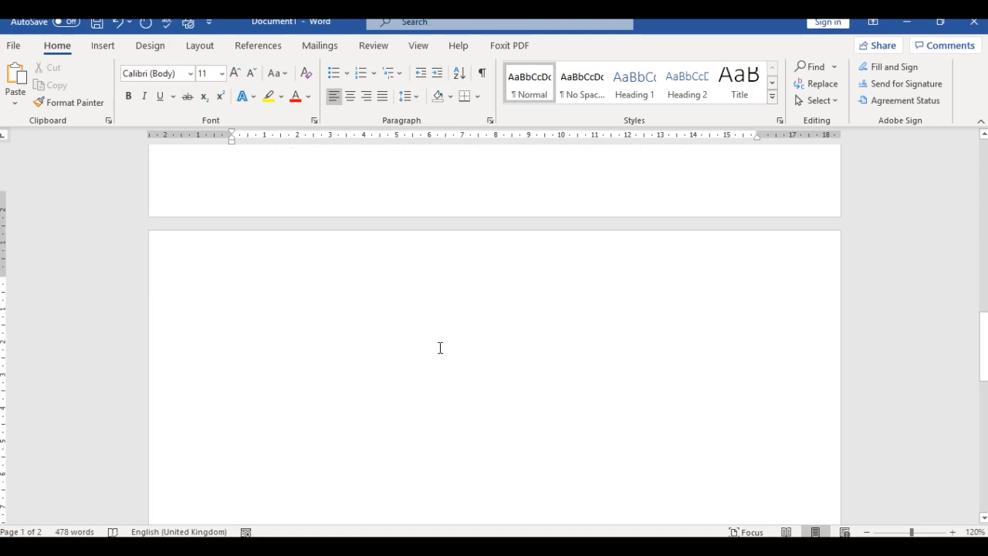
{"action": "scroll", "scroll_direction": "down", "scroll_amount": 3}
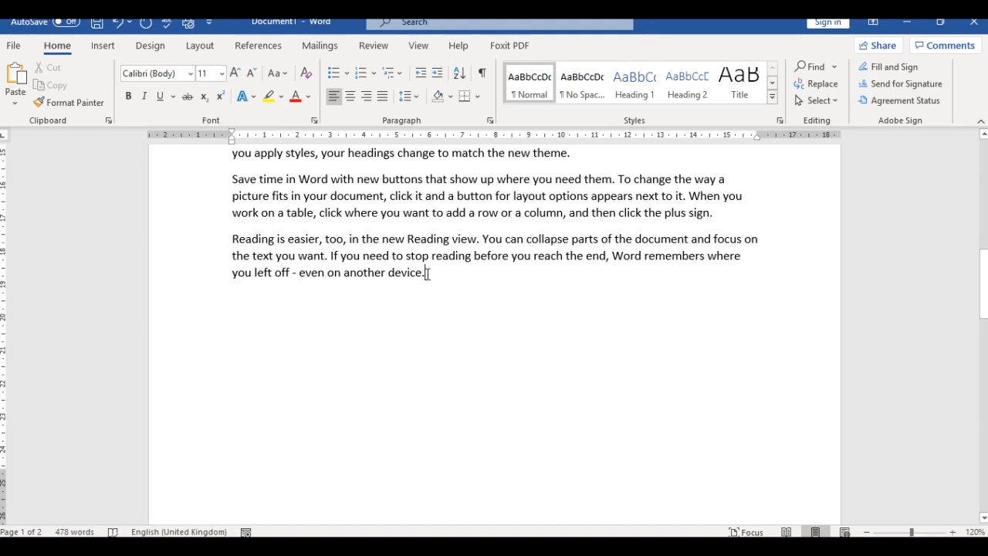
{"action": "mouse_move", "coordinate": [482, 298]}
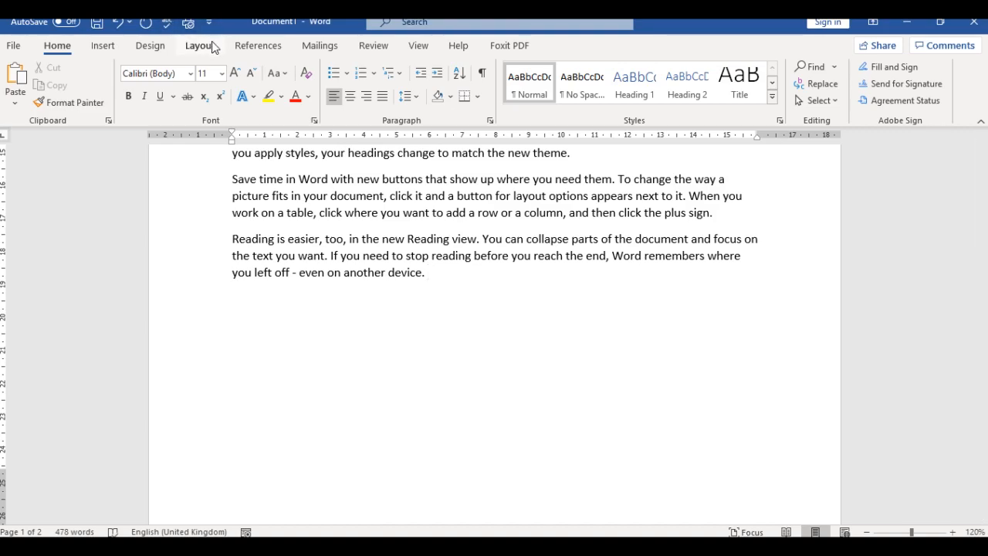
Show the Layout ribbon with margins, orientation and size options
{"action": "left_click", "coordinate": [200, 45]}
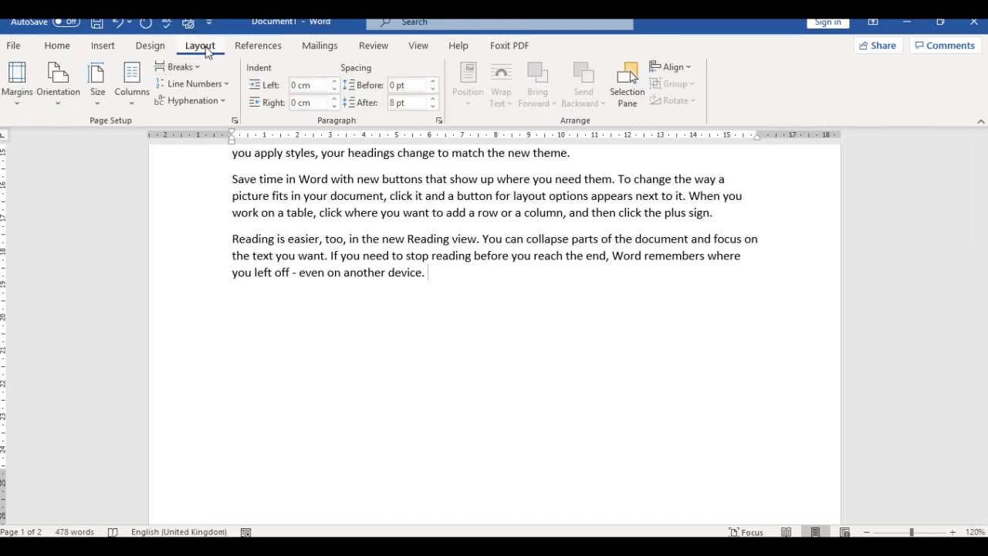
{"action": "mouse_move", "coordinate": [329, 129]}
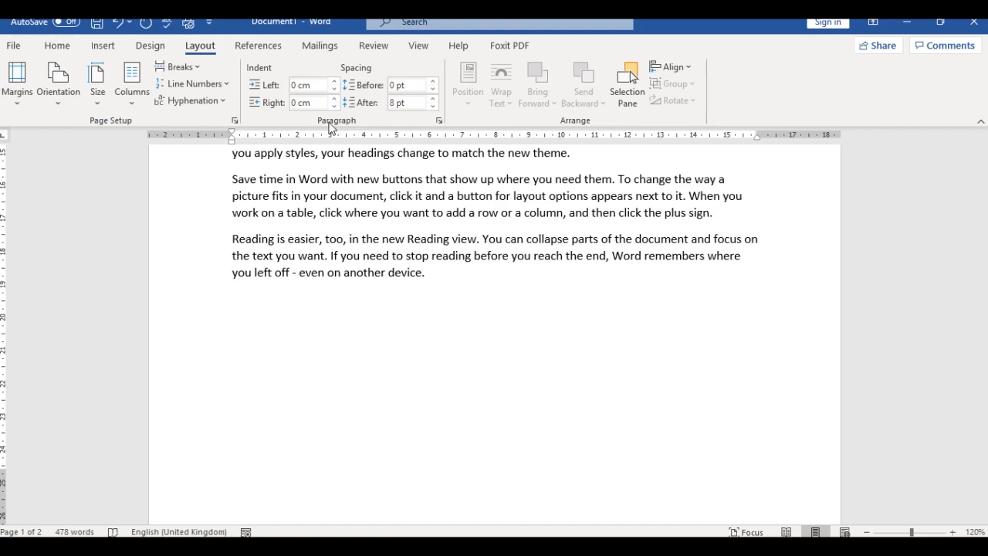
{"action": "mouse_move", "coordinate": [113, 124]}
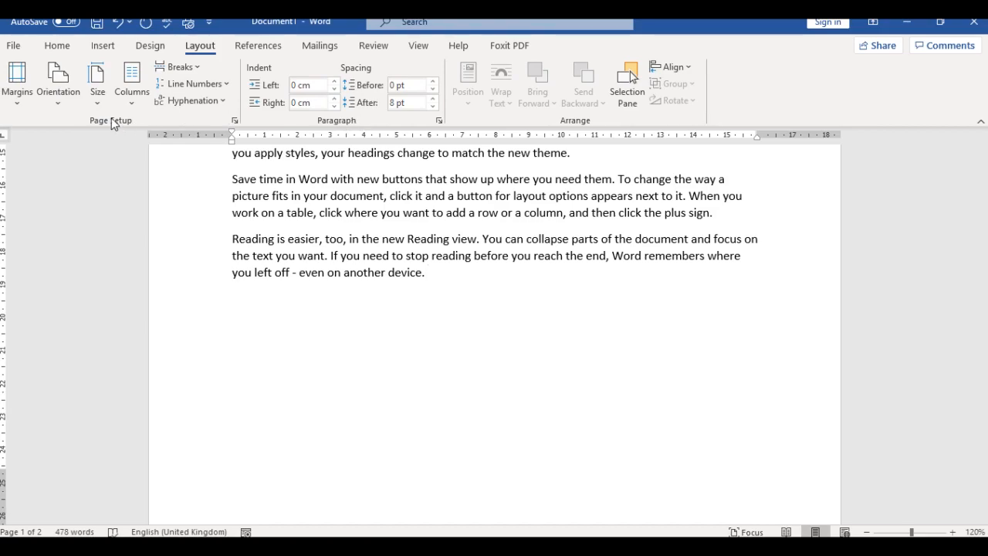
{"action": "mouse_move", "coordinate": [107, 126]}
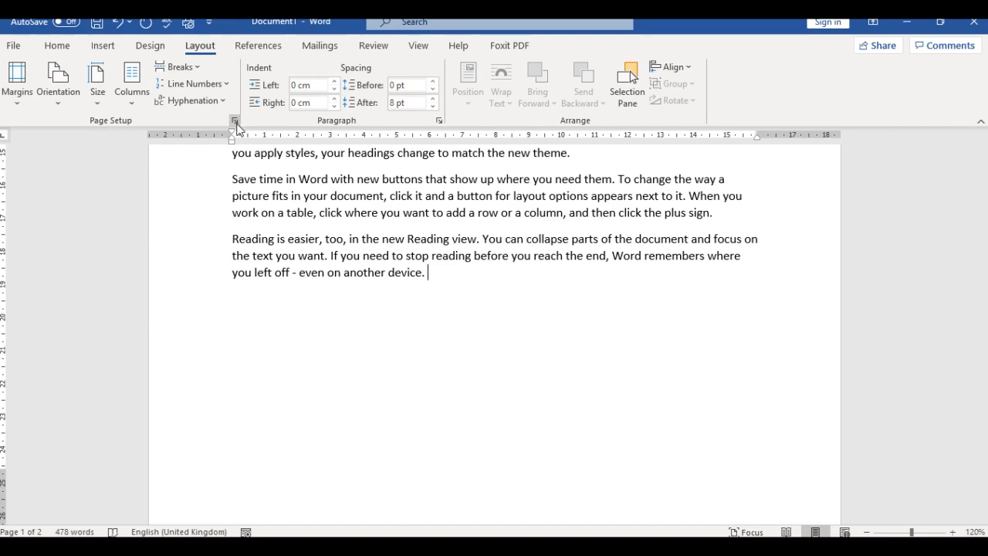
In Page Setup, apply Landscape orientation from this point forward
{"action": "left_click", "coordinate": [235, 121]}
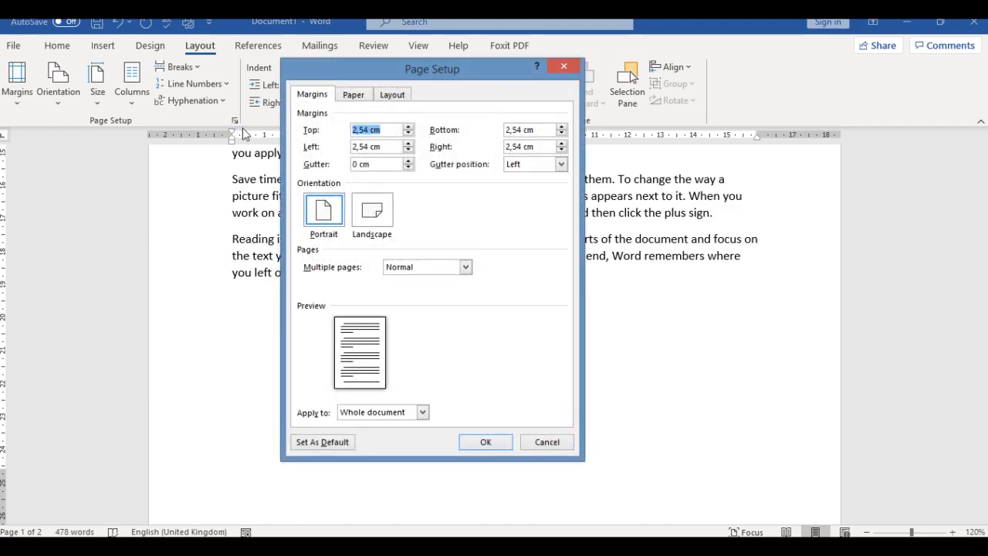
{"action": "mouse_move", "coordinate": [436, 91]}
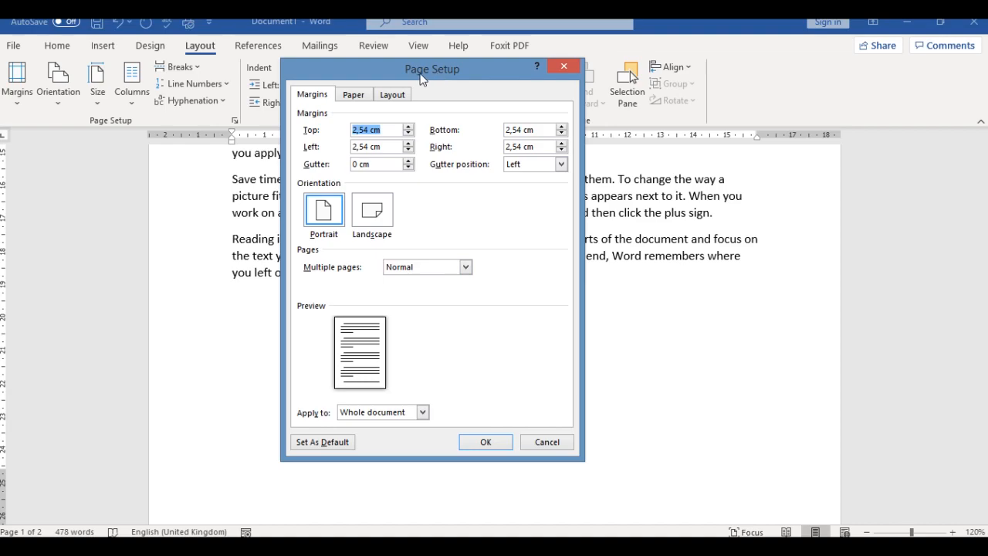
{"action": "mouse_move", "coordinate": [425, 144]}
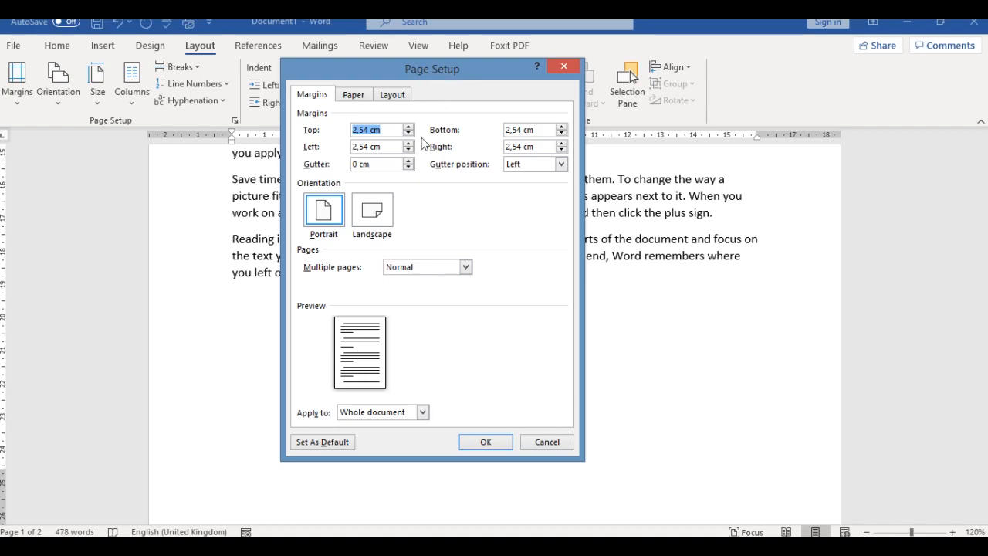
{"action": "mouse_move", "coordinate": [372, 223]}
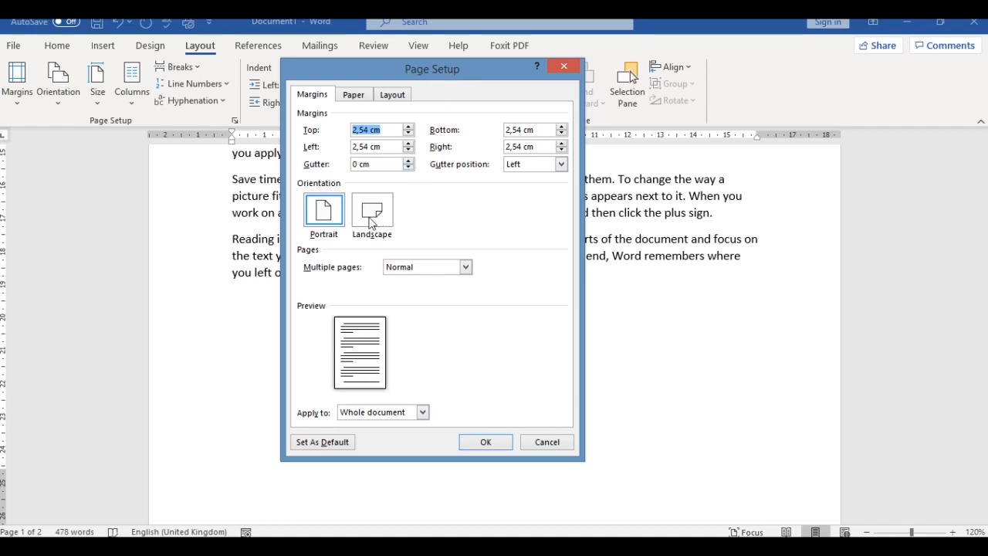
{"action": "mouse_move", "coordinate": [399, 209]}
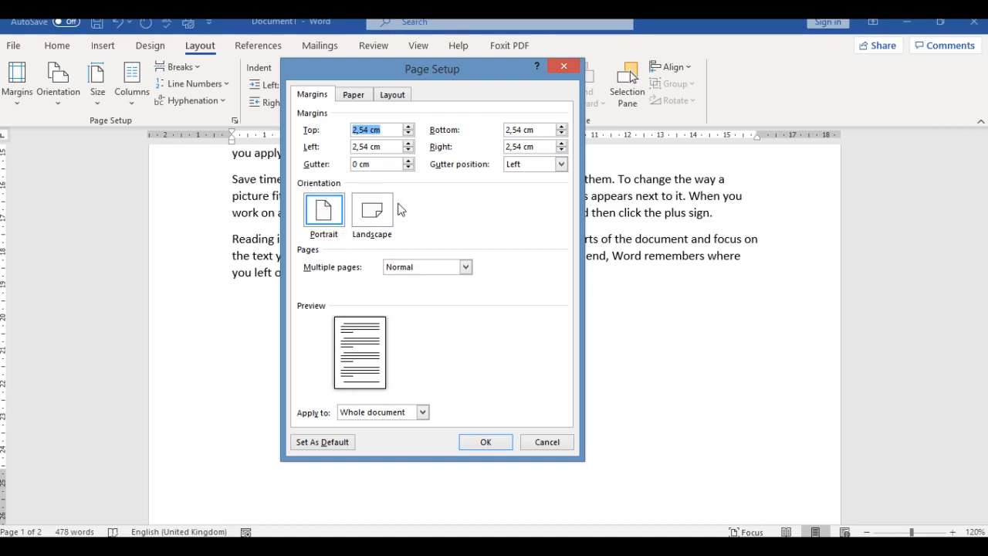
{"action": "left_click", "coordinate": [371, 210]}
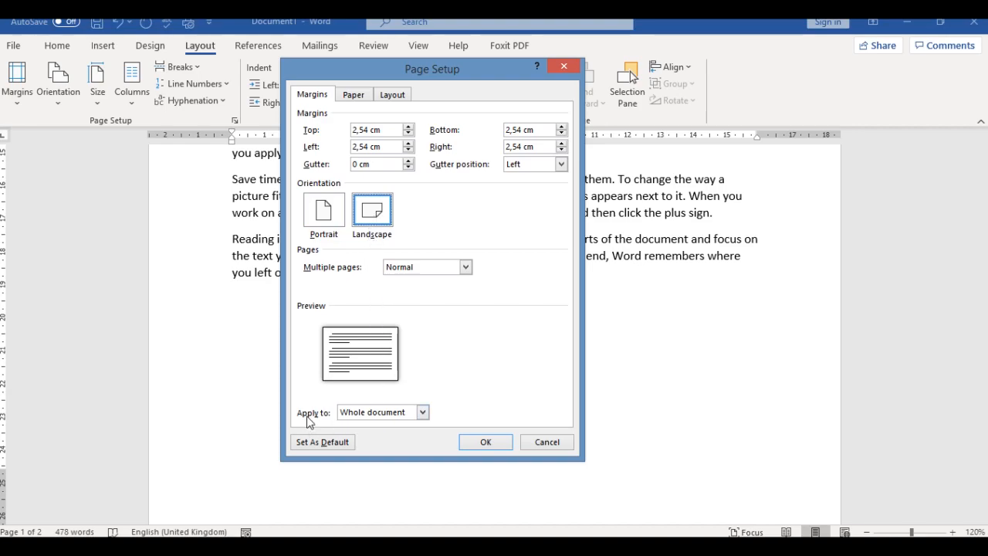
{"action": "mouse_move", "coordinate": [328, 422]}
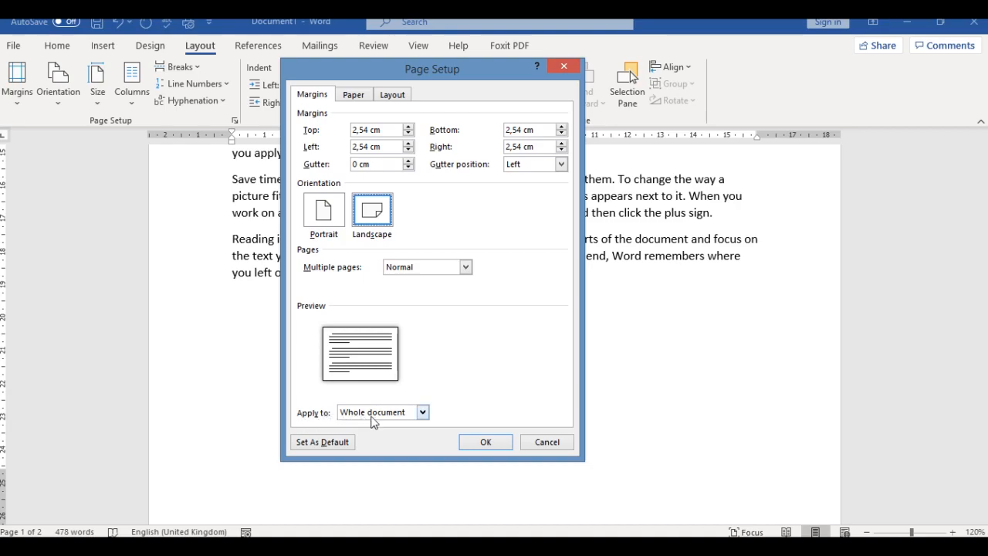
{"action": "left_click", "coordinate": [422, 411]}
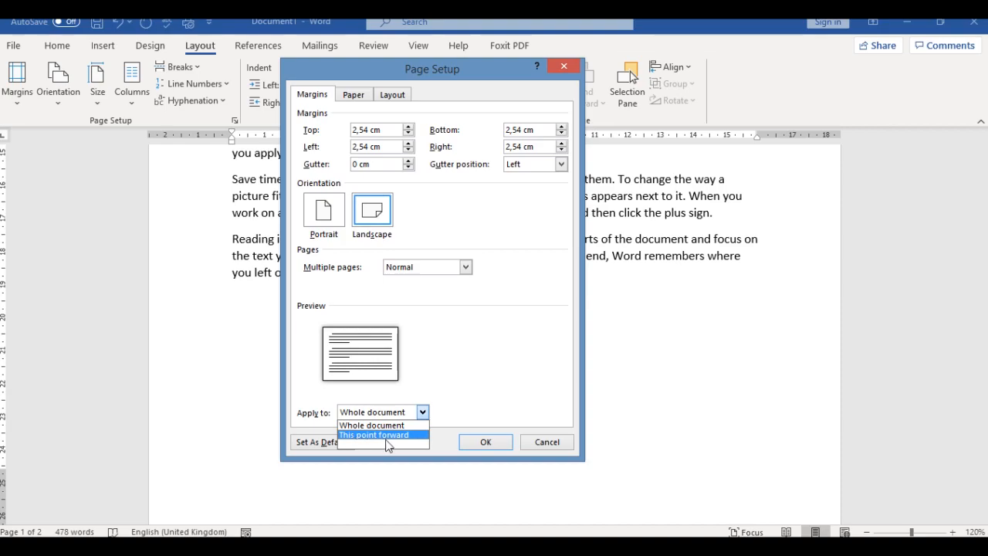
{"action": "left_click", "coordinate": [373, 434]}
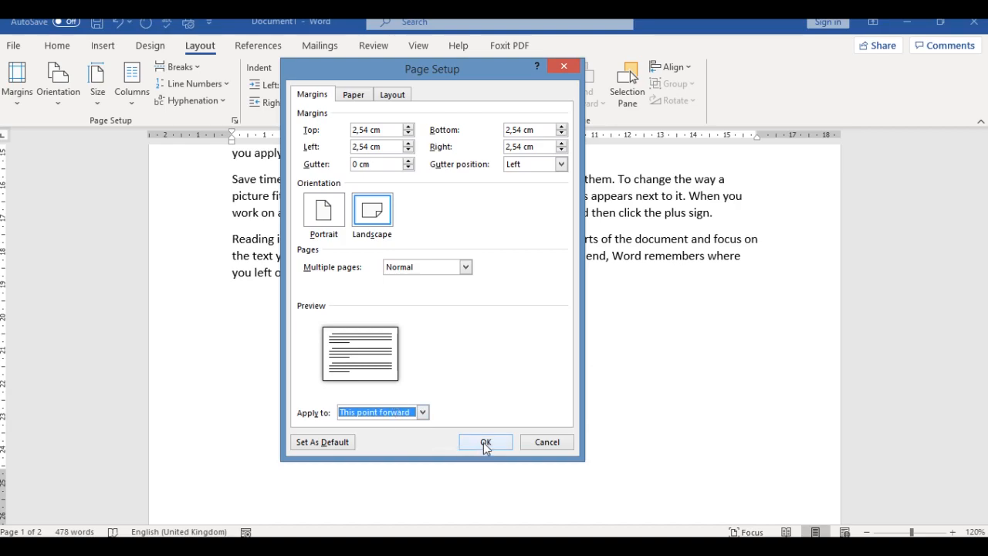
{"action": "left_click", "coordinate": [485, 442]}
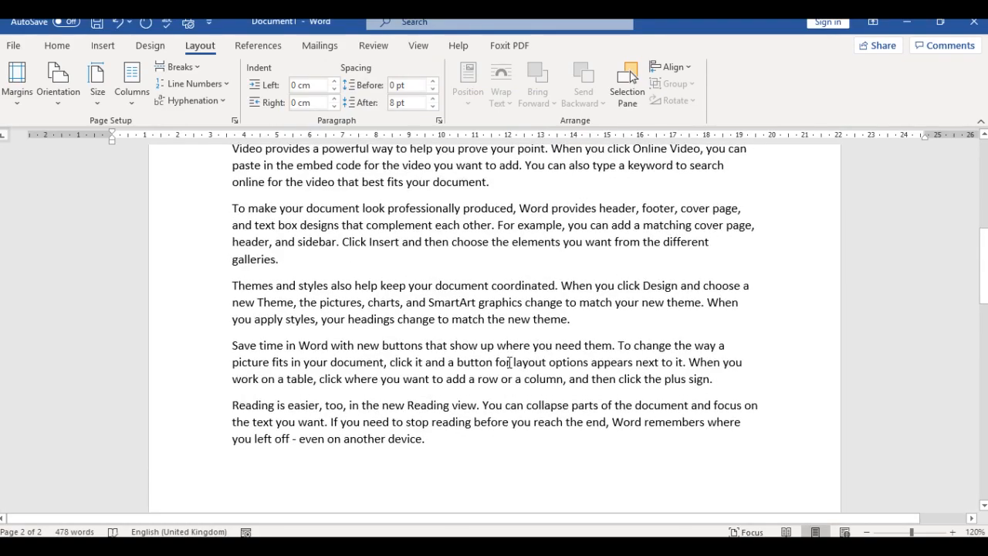
{"action": "scroll", "scroll_direction": "down", "scroll_amount": 3}
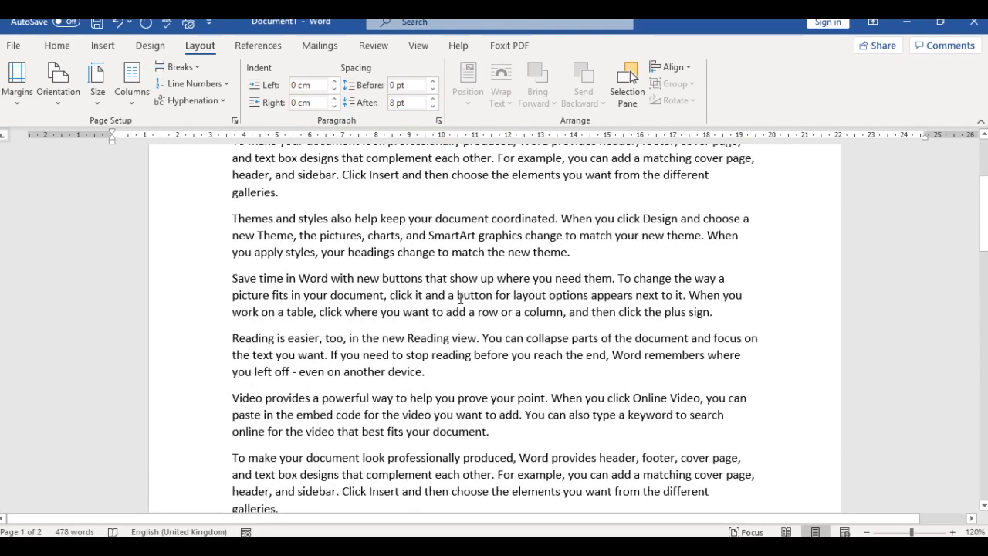
{"action": "scroll", "scroll_direction": "down", "scroll_amount": 3}
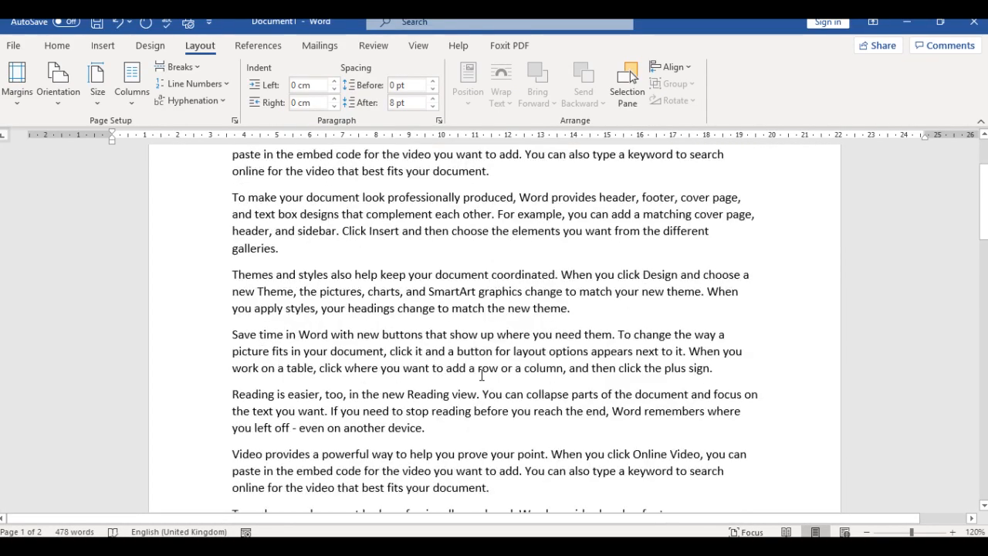
{"action": "scroll", "scroll_direction": "down", "scroll_amount": 3}
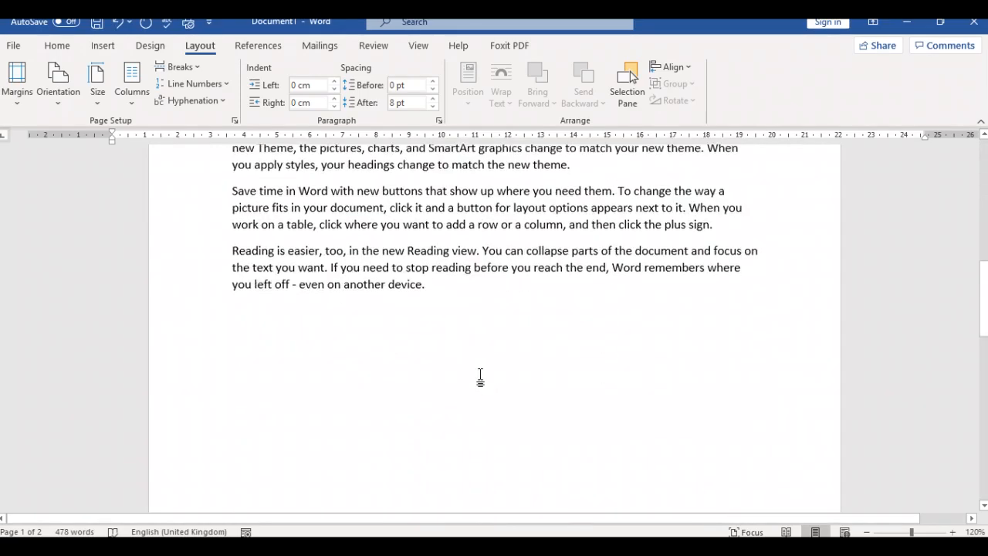
{"action": "scroll", "scroll_direction": "down", "scroll_amount": 3}
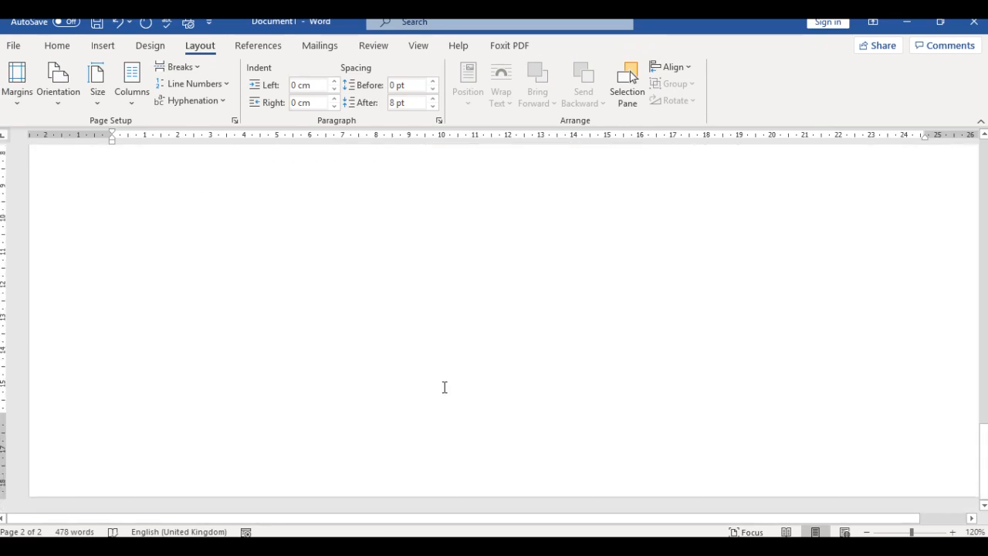
{"action": "mouse_move", "coordinate": [563, 412]}
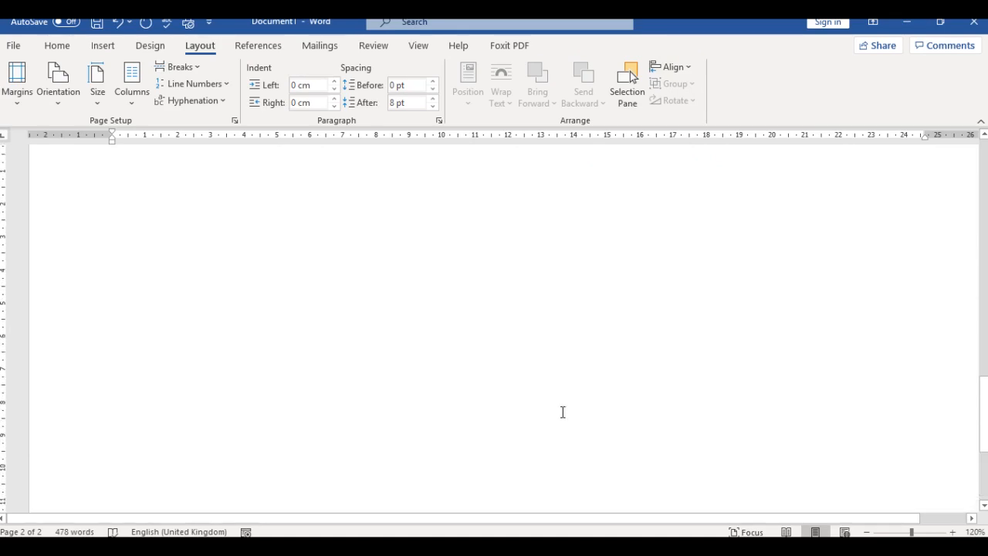